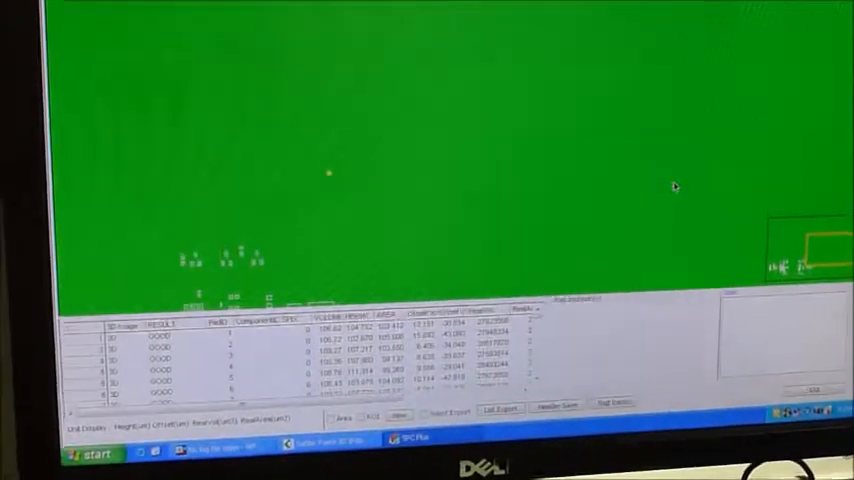
- Show the context menu of quick options for the board image area
right_click(716, 188)
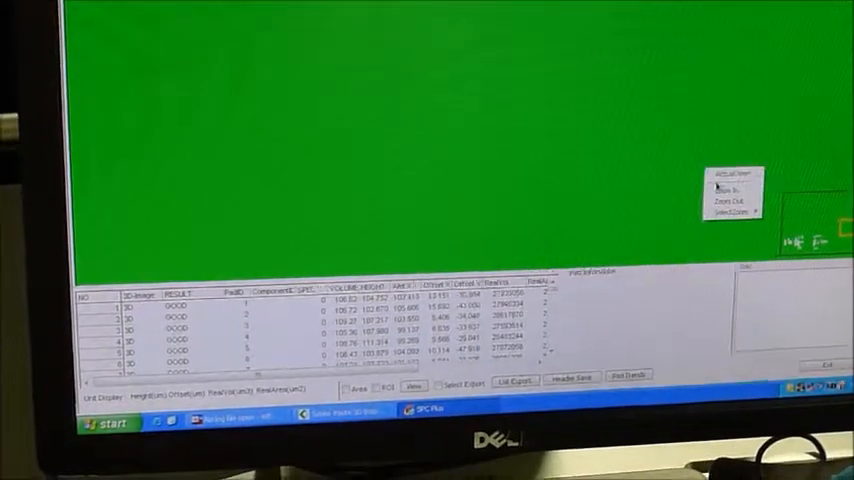